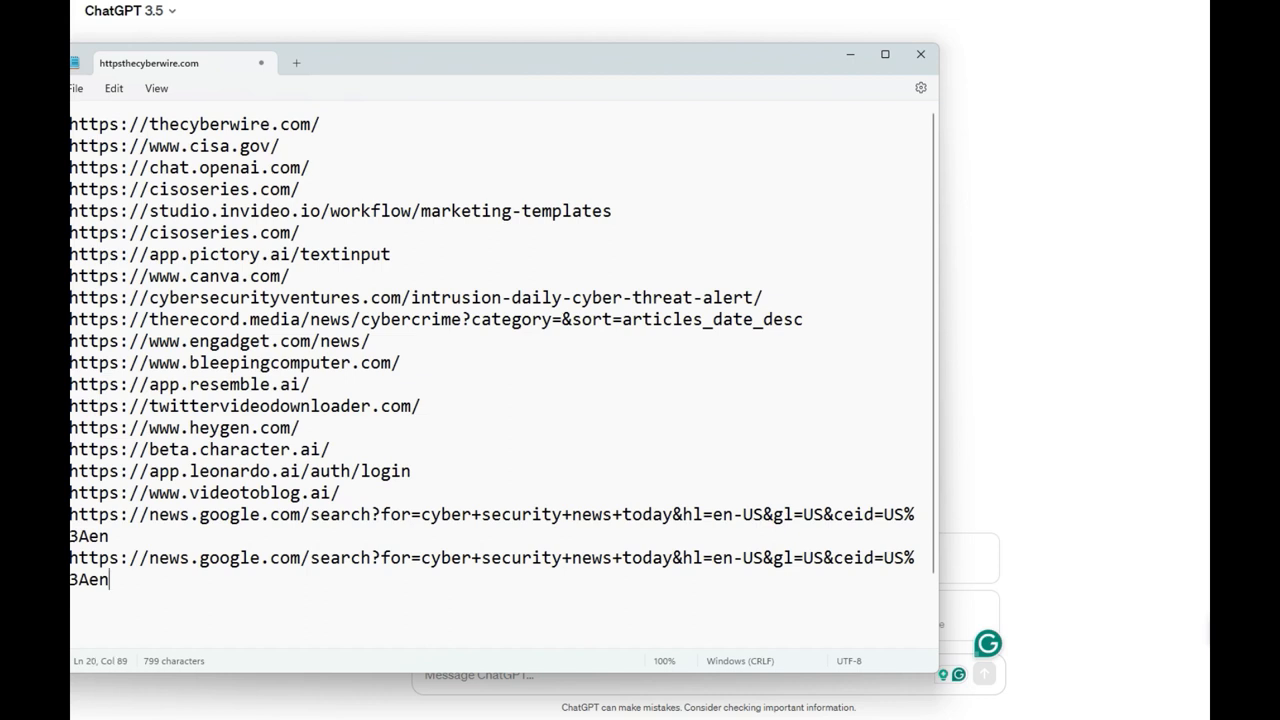
Select all the cybersecurity URLs in Notepad and return to the empty ChatGPT chat.
key("ctrl+a")
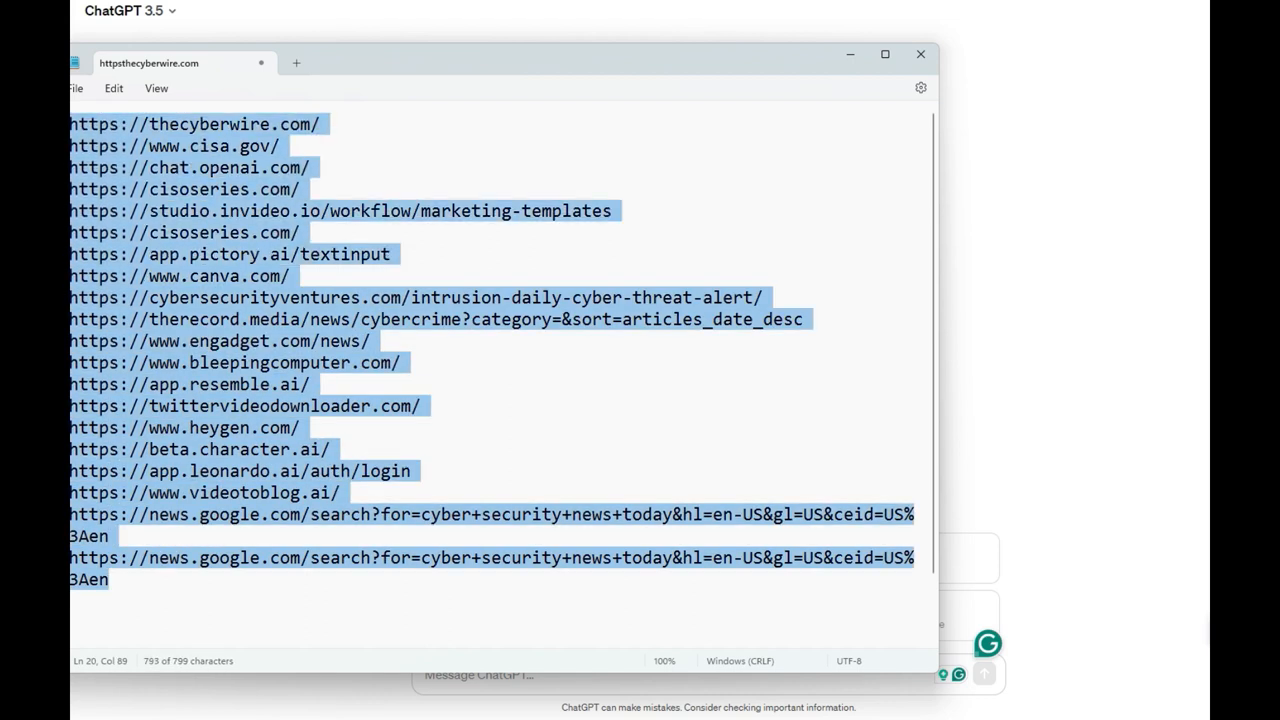
left_click(283, 146)
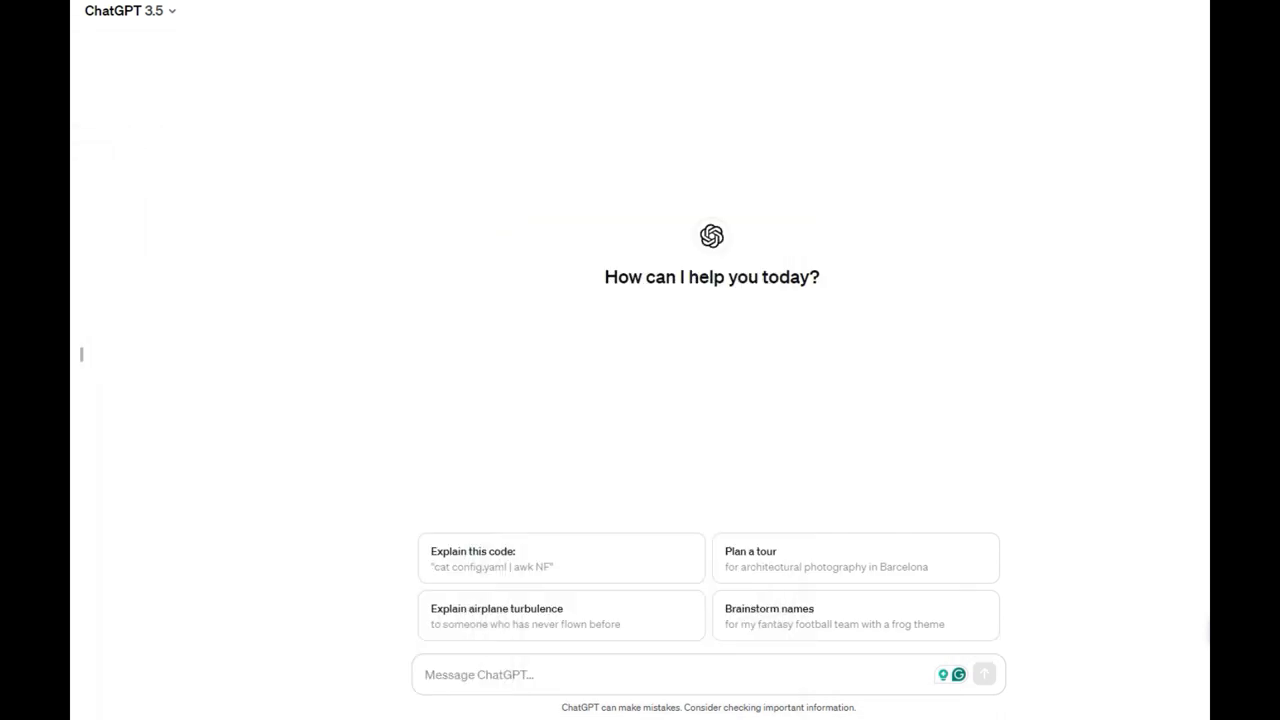
Send 'Can you create a web page using the following URLS, please -->' with the URL list.
type("Can you create a web page using the following URLS, please -->")
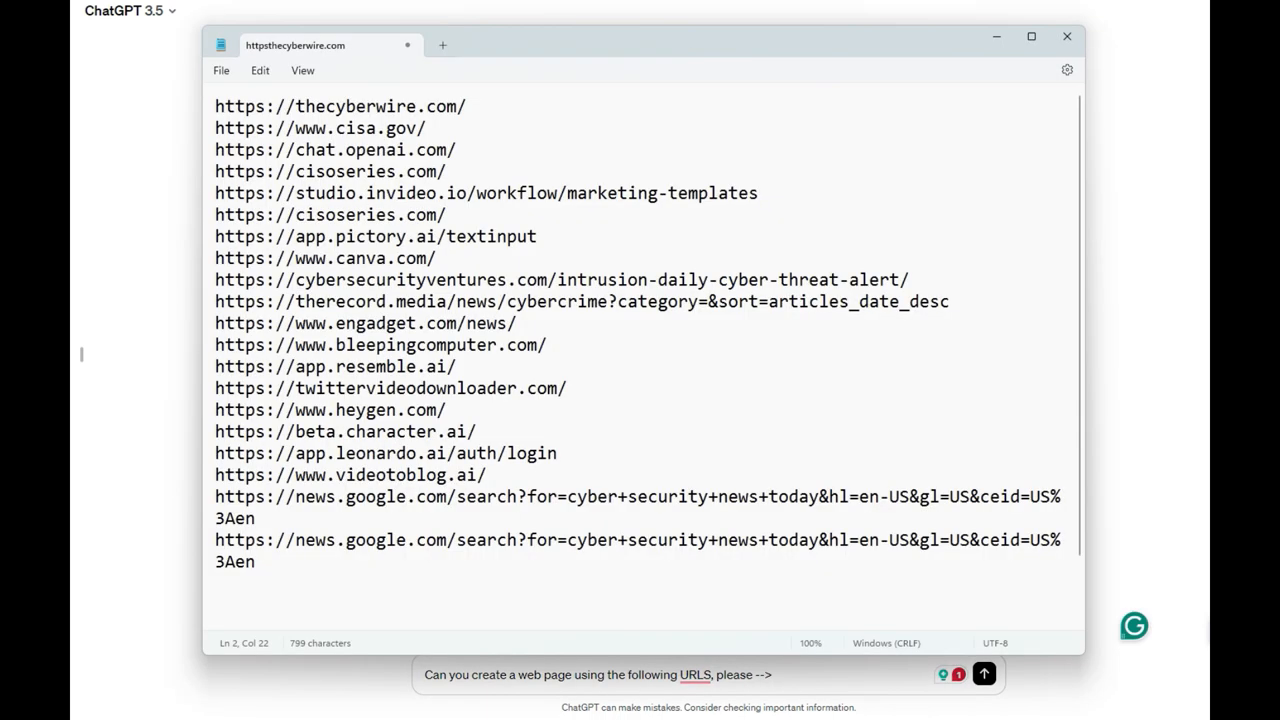
key("ctrl+a")
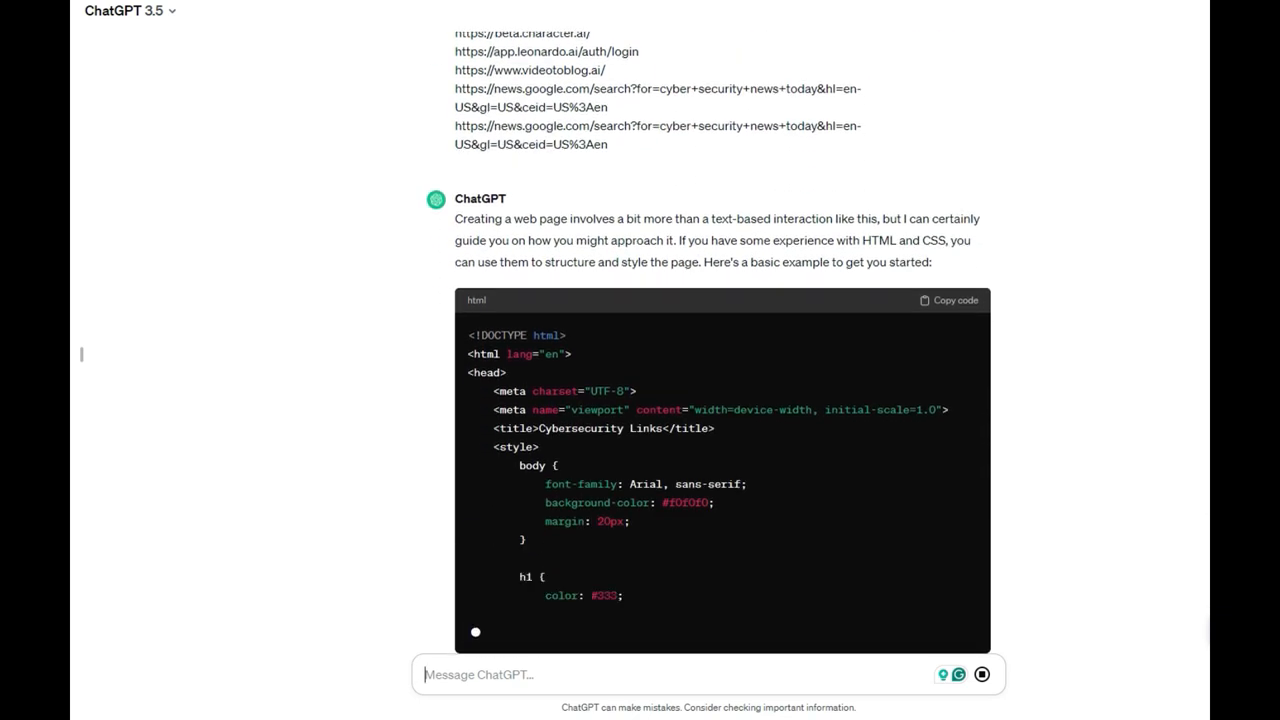
Scroll through ChatGPT's basic HTML template with its two example links.
scroll("down", 3)
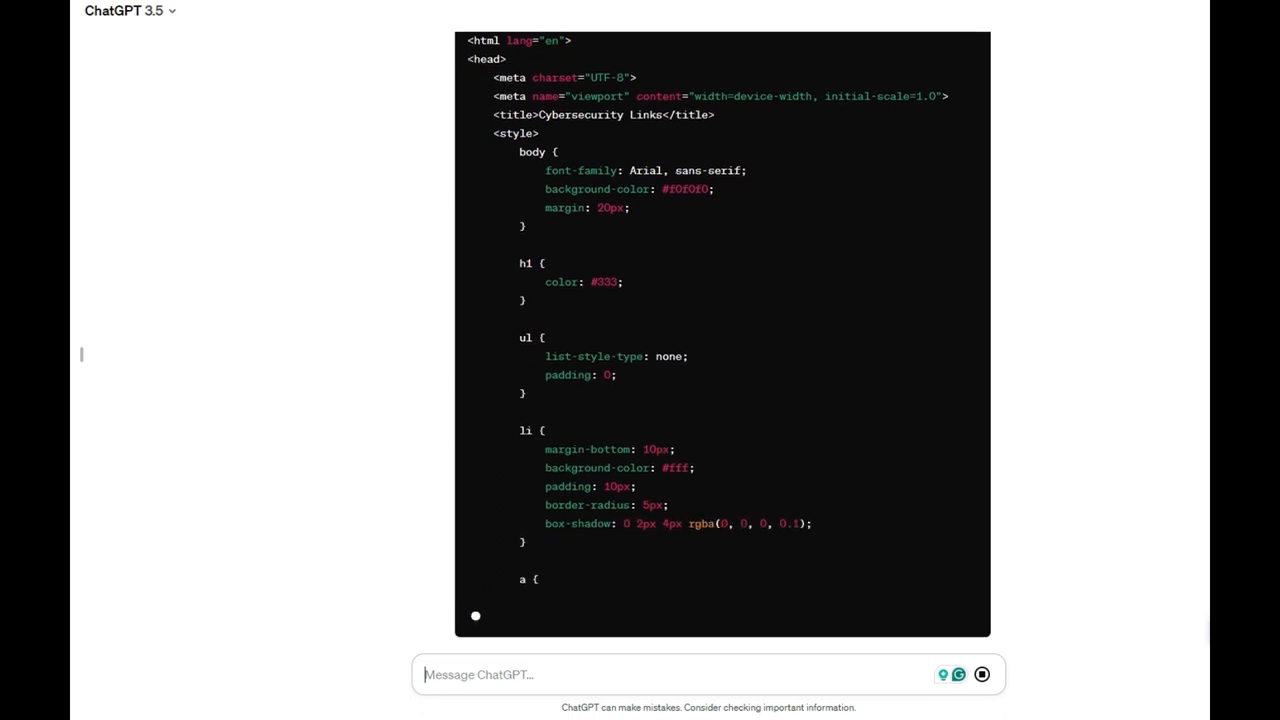
scroll("down", 3)
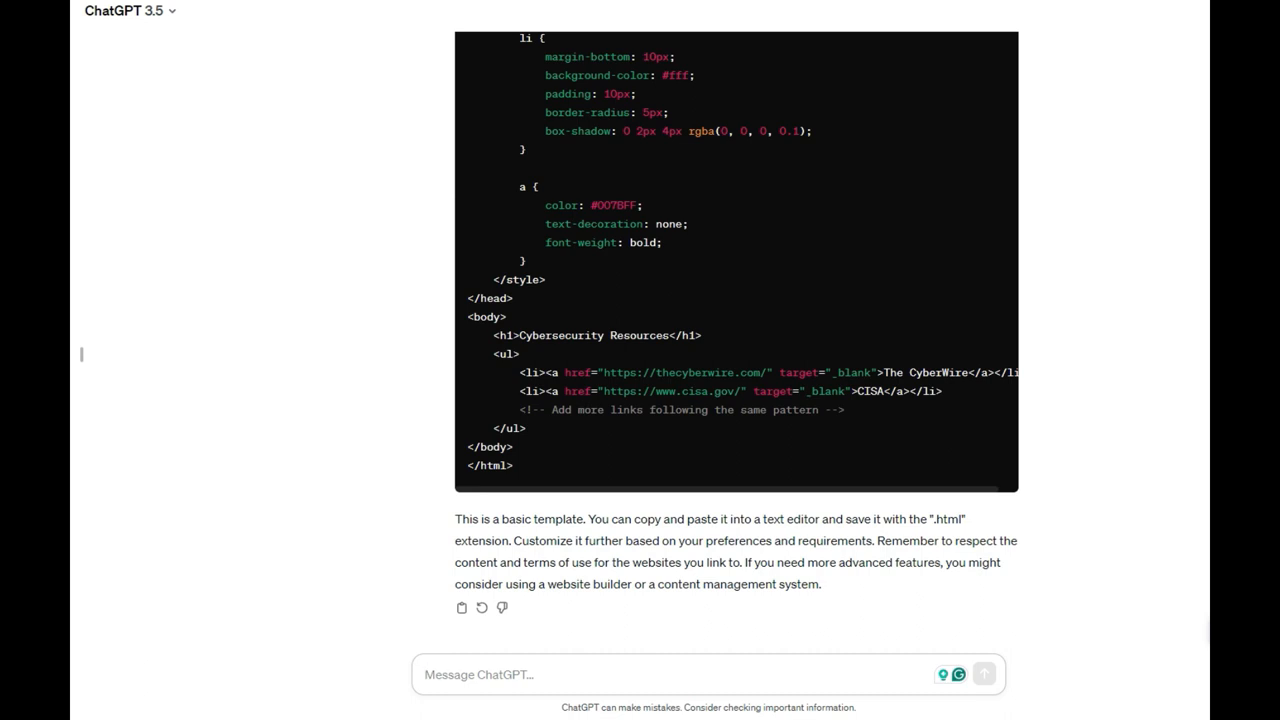
Ask ChatGPT 'Can you add all the URLS'.
type("Can yo")
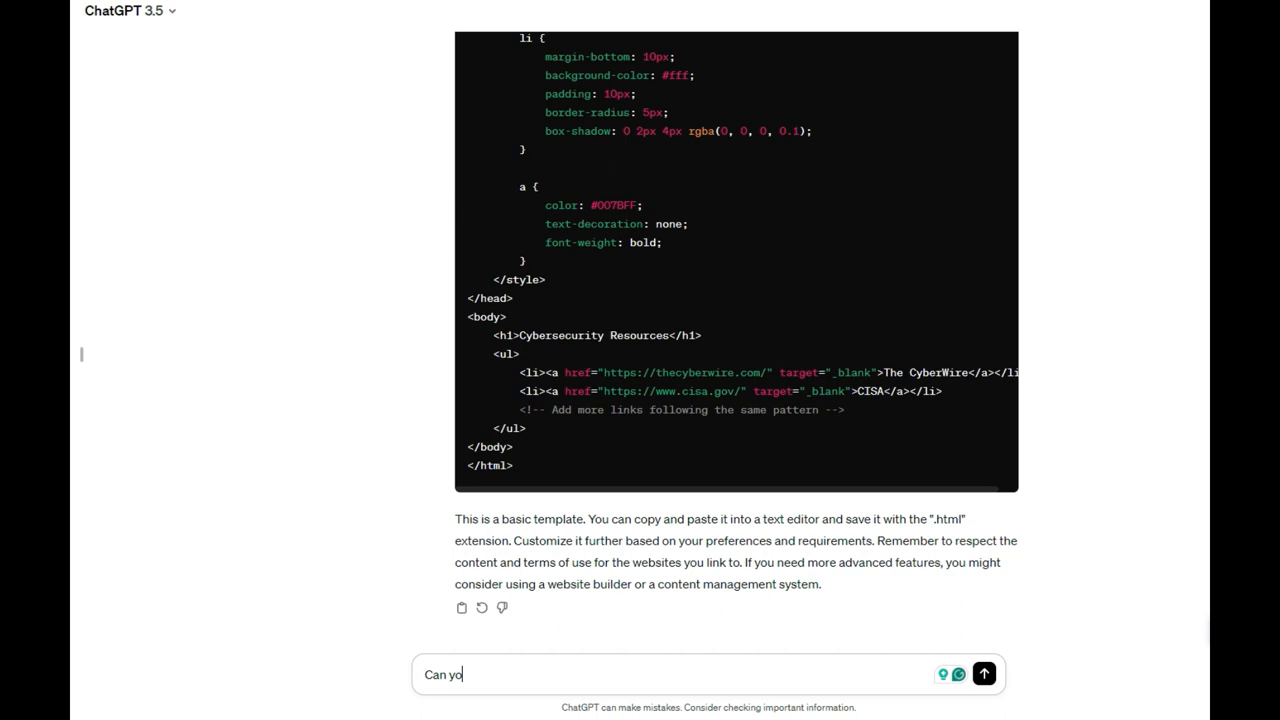
type("u add all")
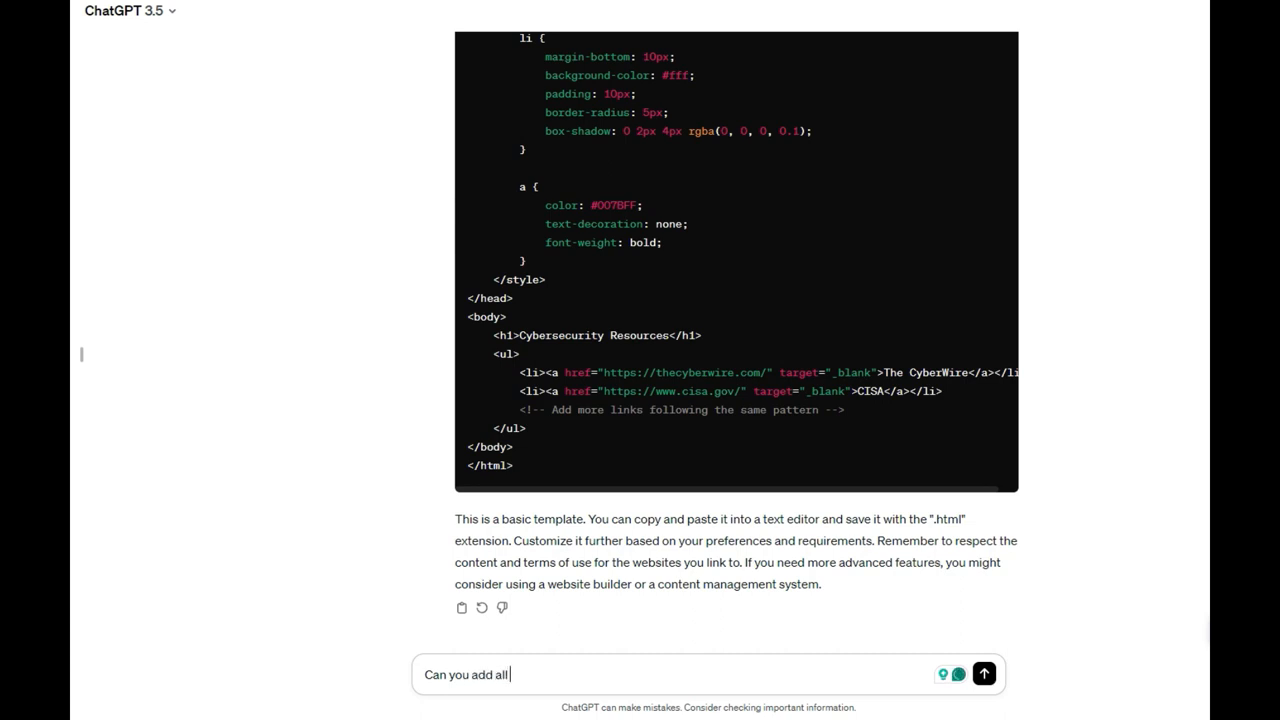
type("the URLS")
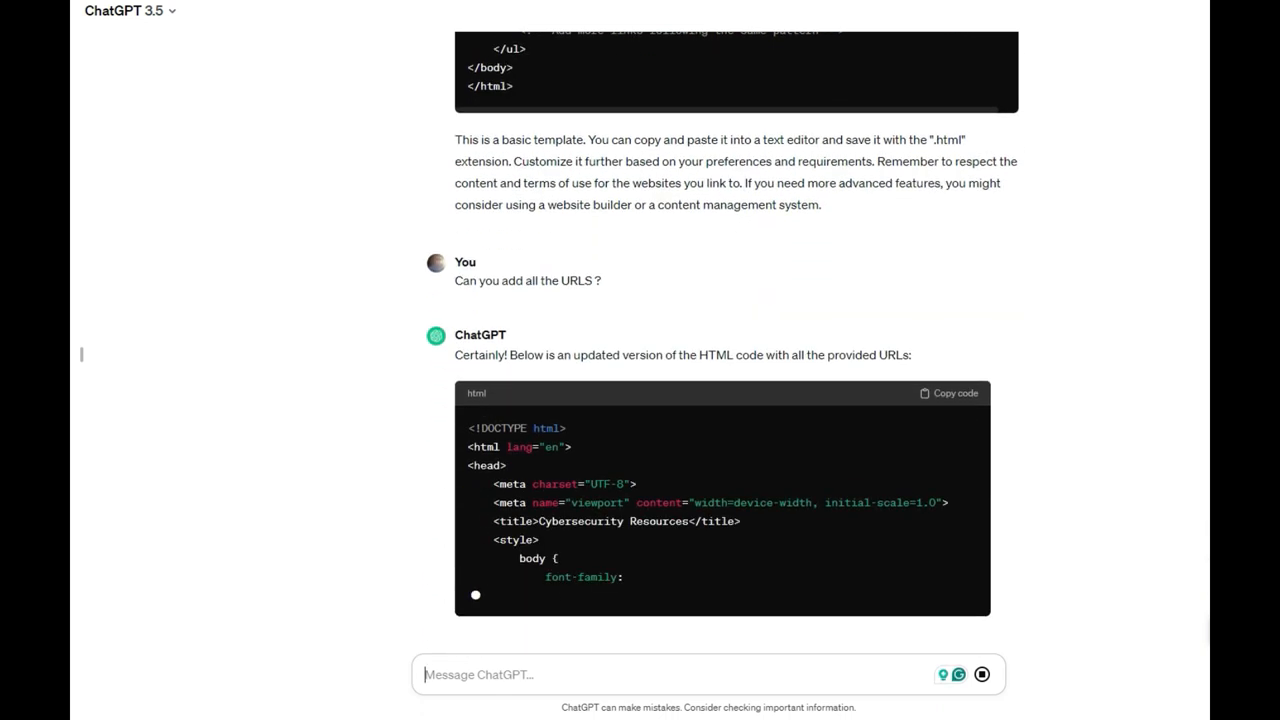
Scroll through the updated HTML code listing every provided link.
scroll("down", 3)
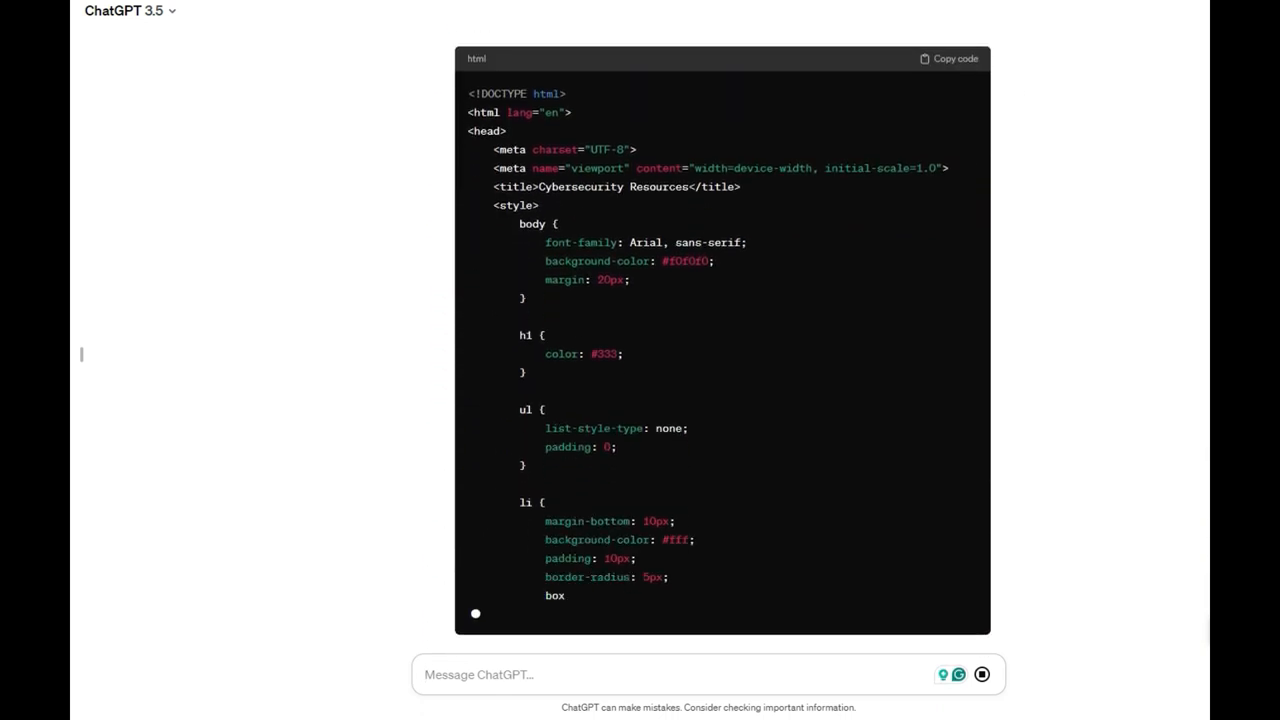
scroll("down", 3)
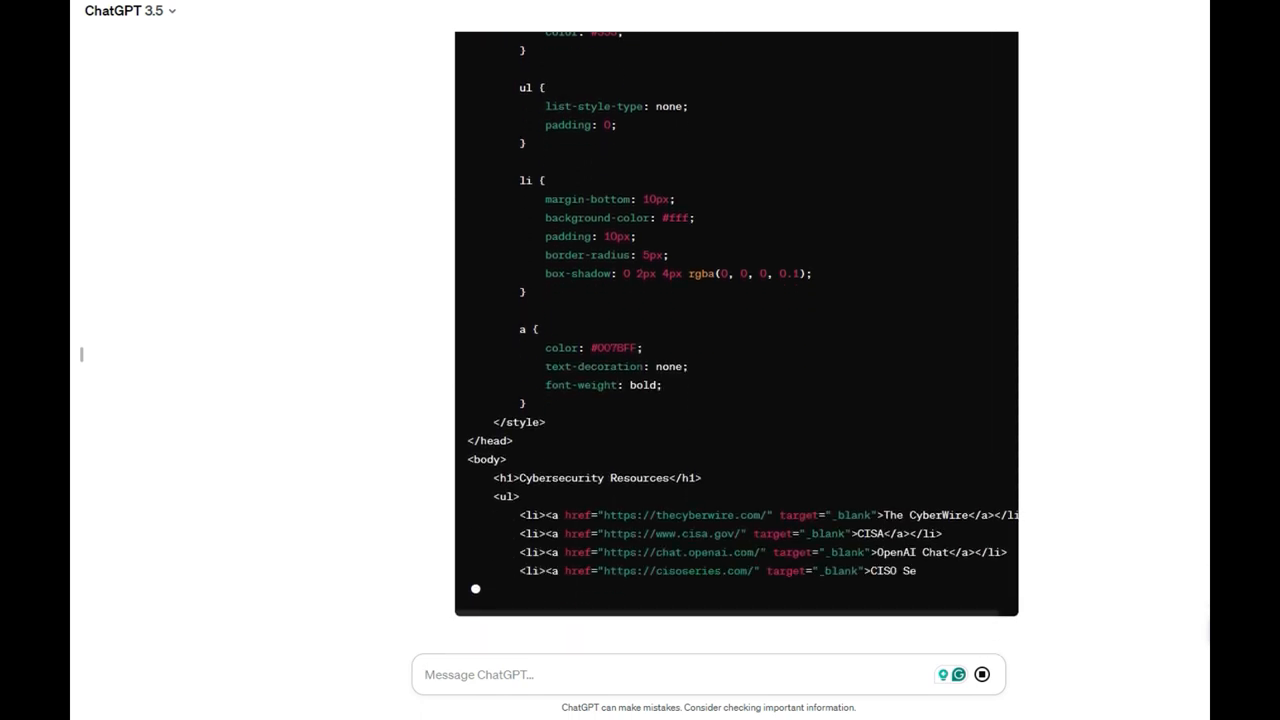
scroll("down", 3)
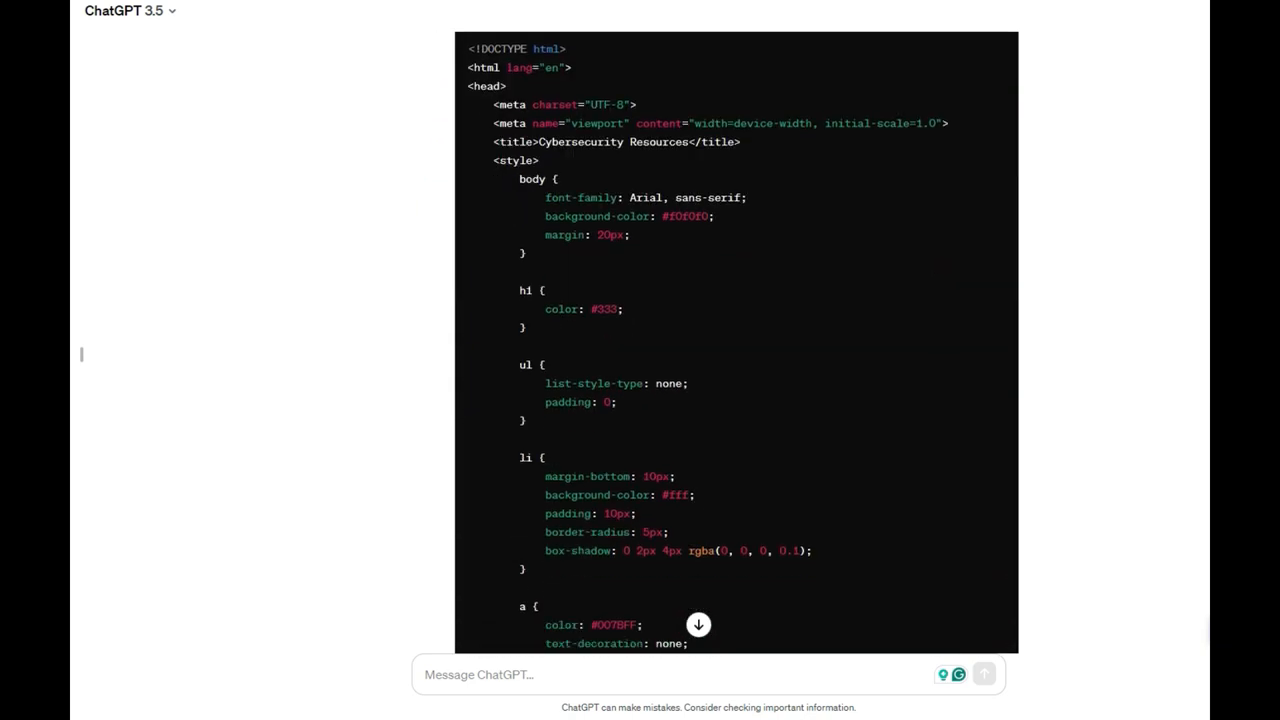
scroll("up", 3)
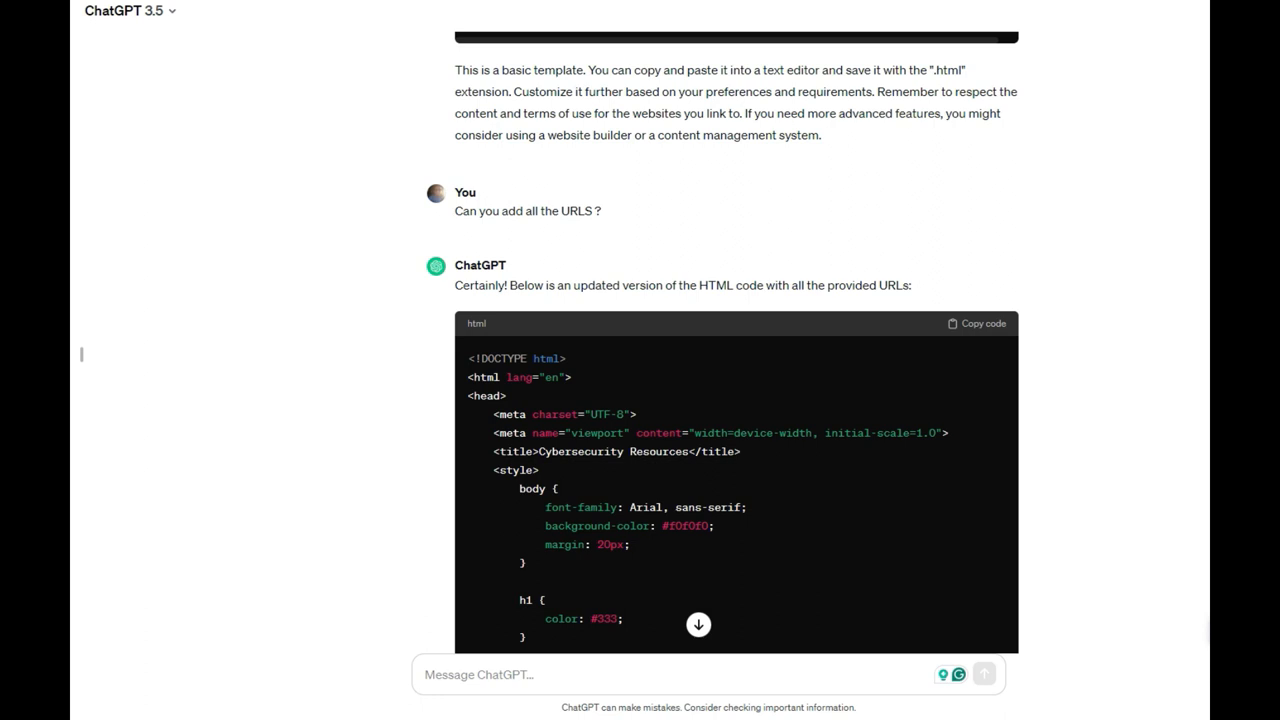
scroll("down", 3)
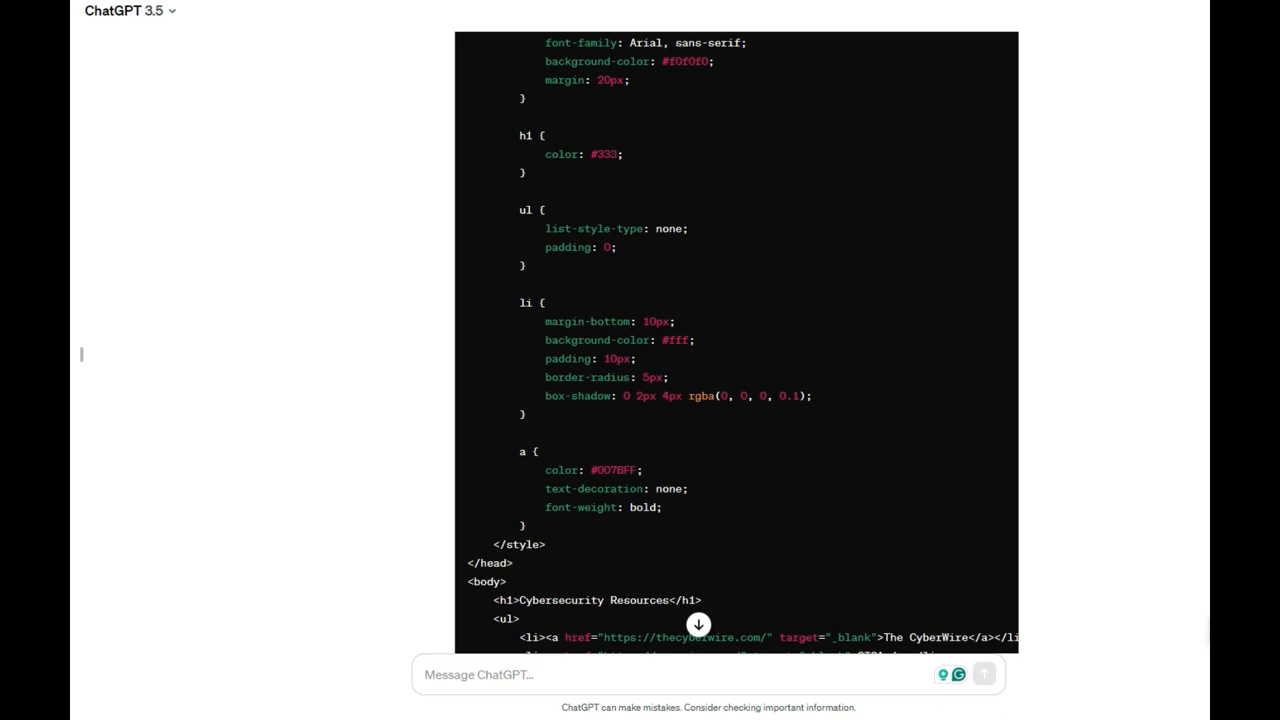
scroll("down", 3)
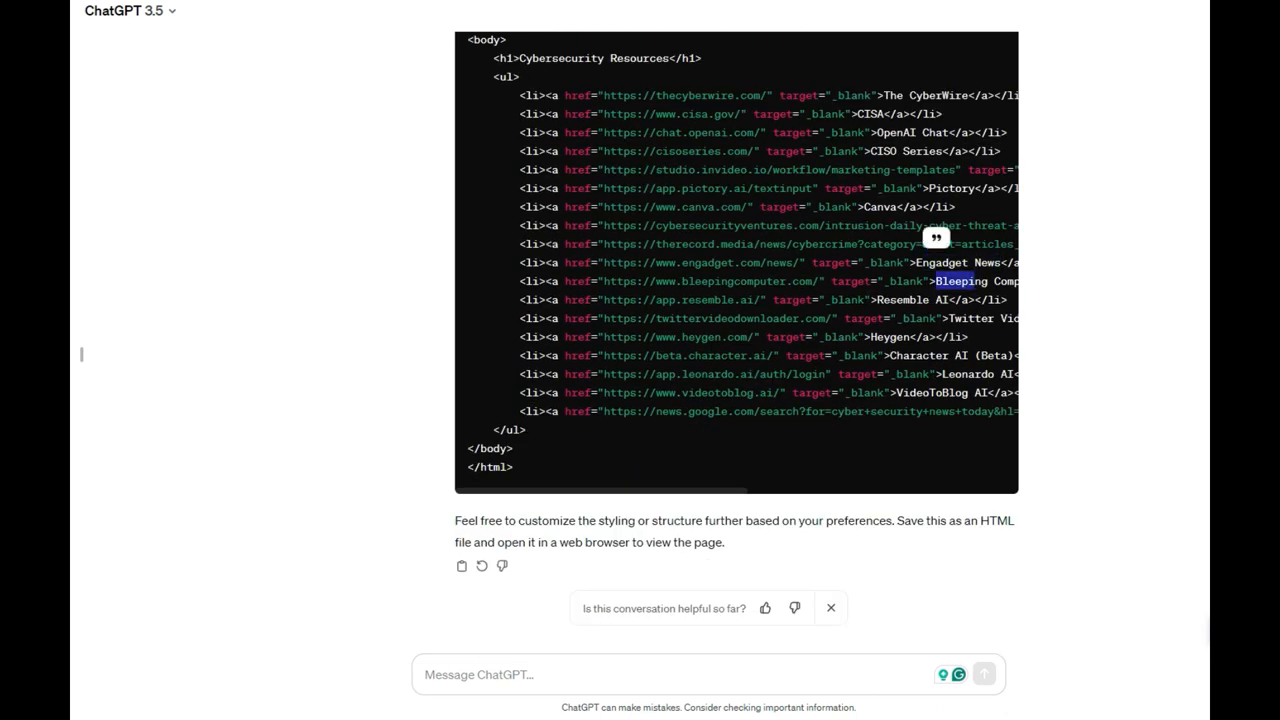
scroll("right", 3)
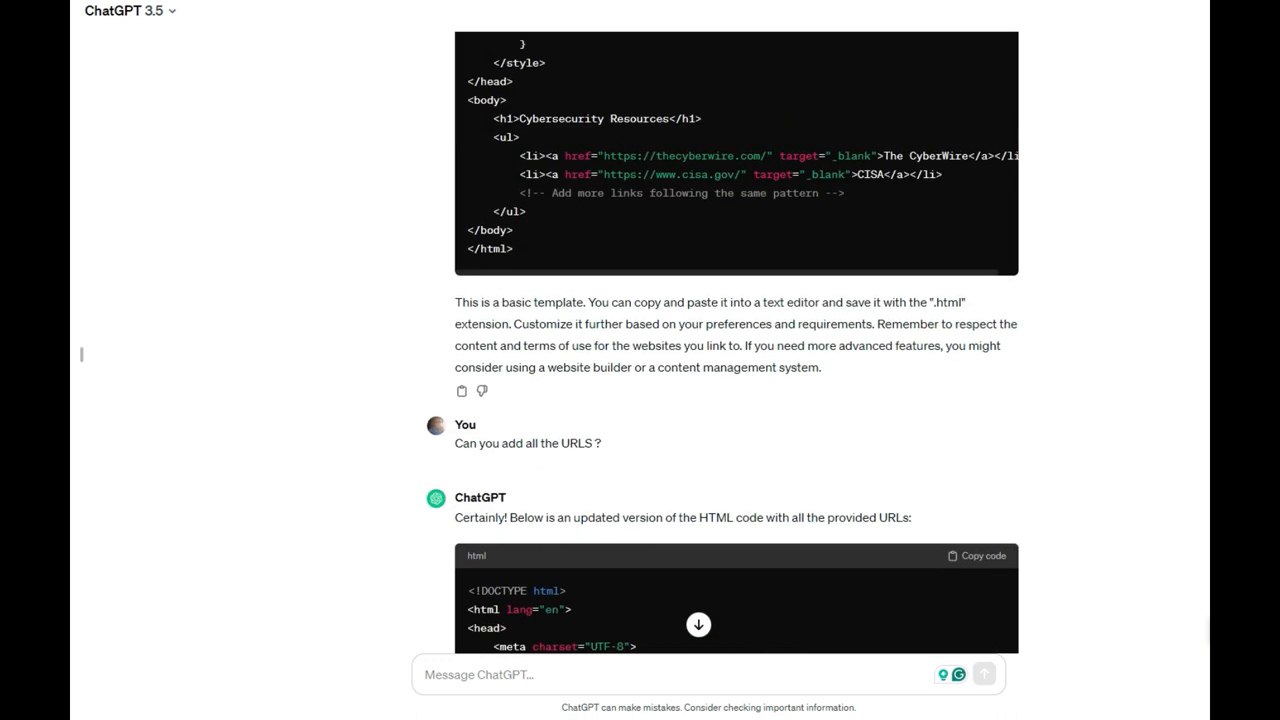
scroll("down", 3)
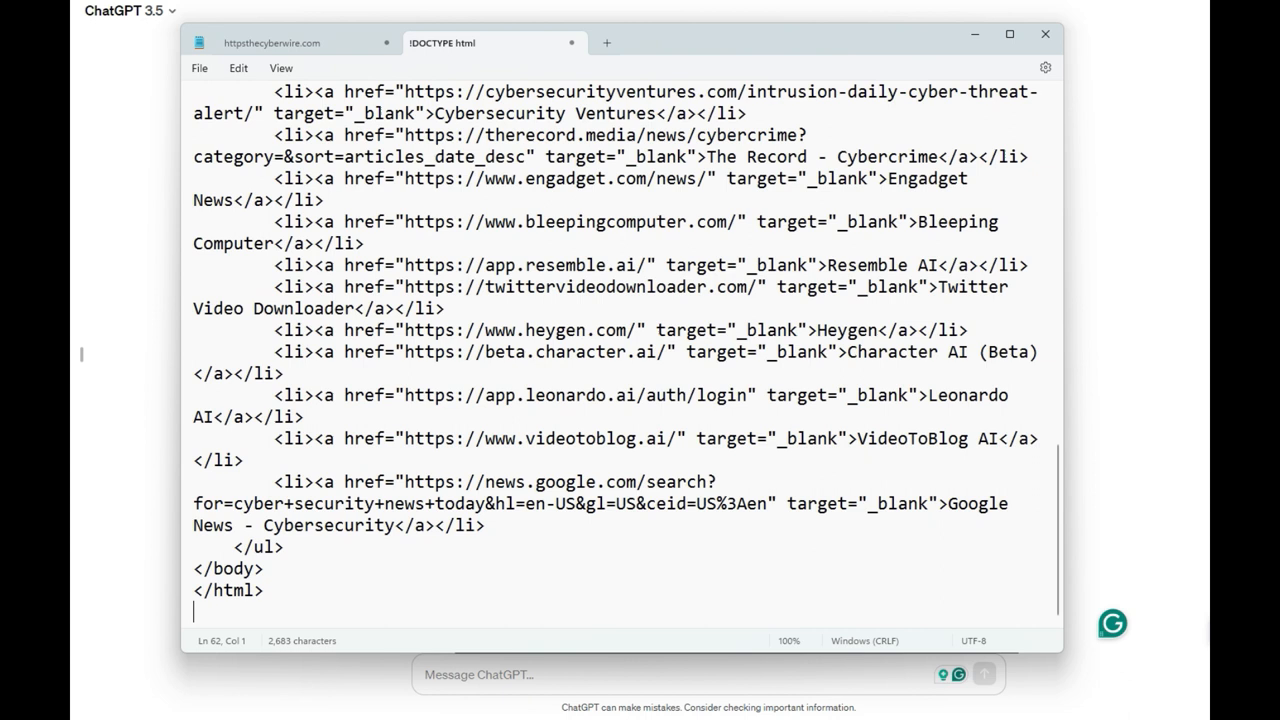
Open Notepad's File menu over the pasted HTML code.
left_click(198, 67)
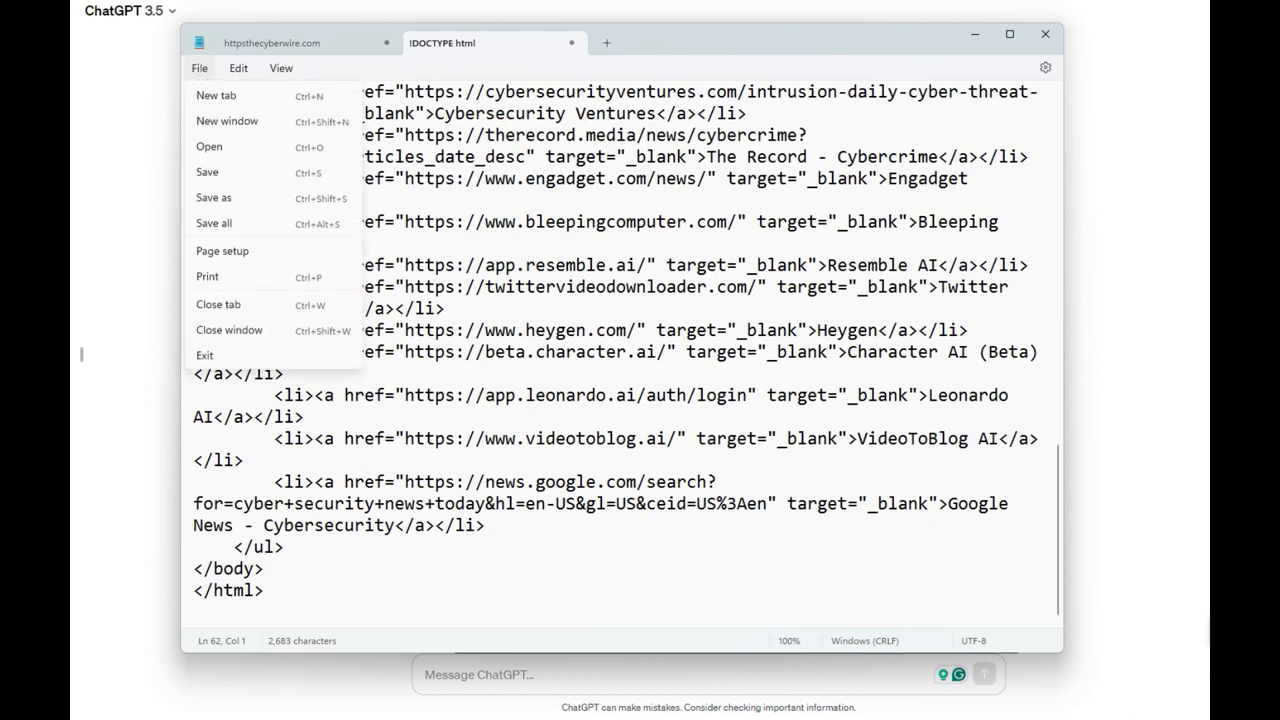
Save the code as test.html and open the file in the browser.
left_click(213, 197)
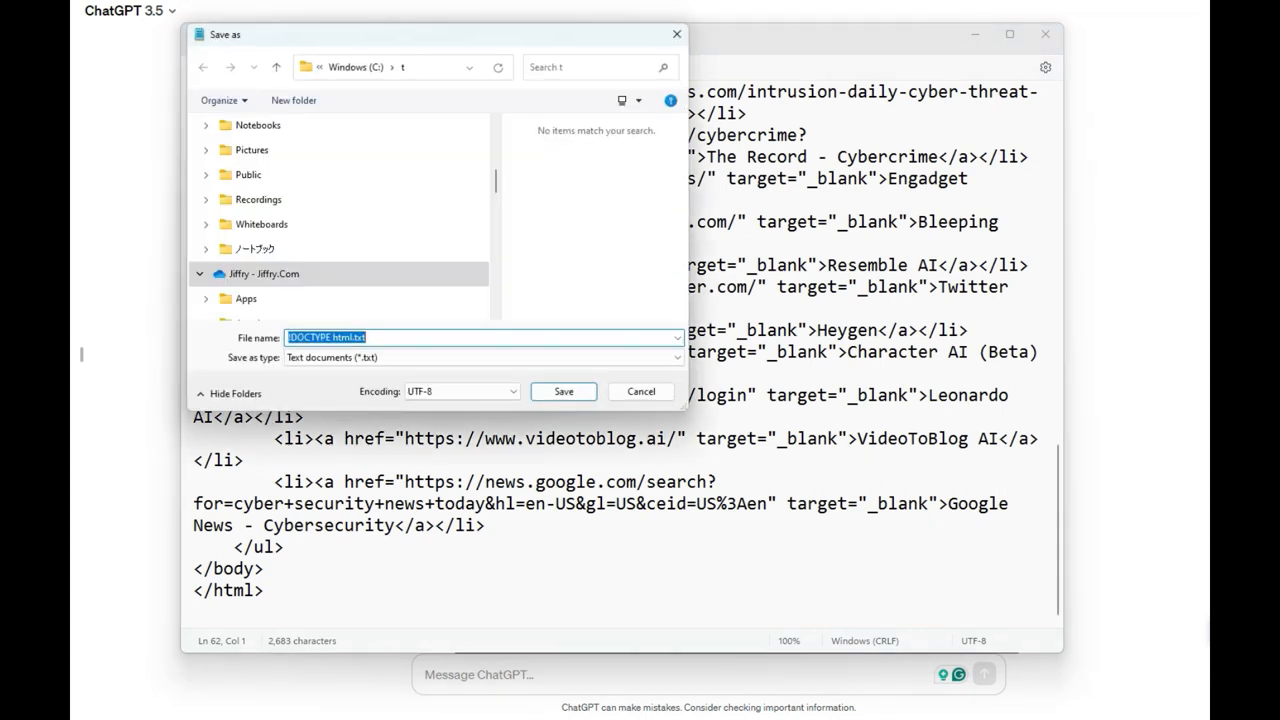
type("test")
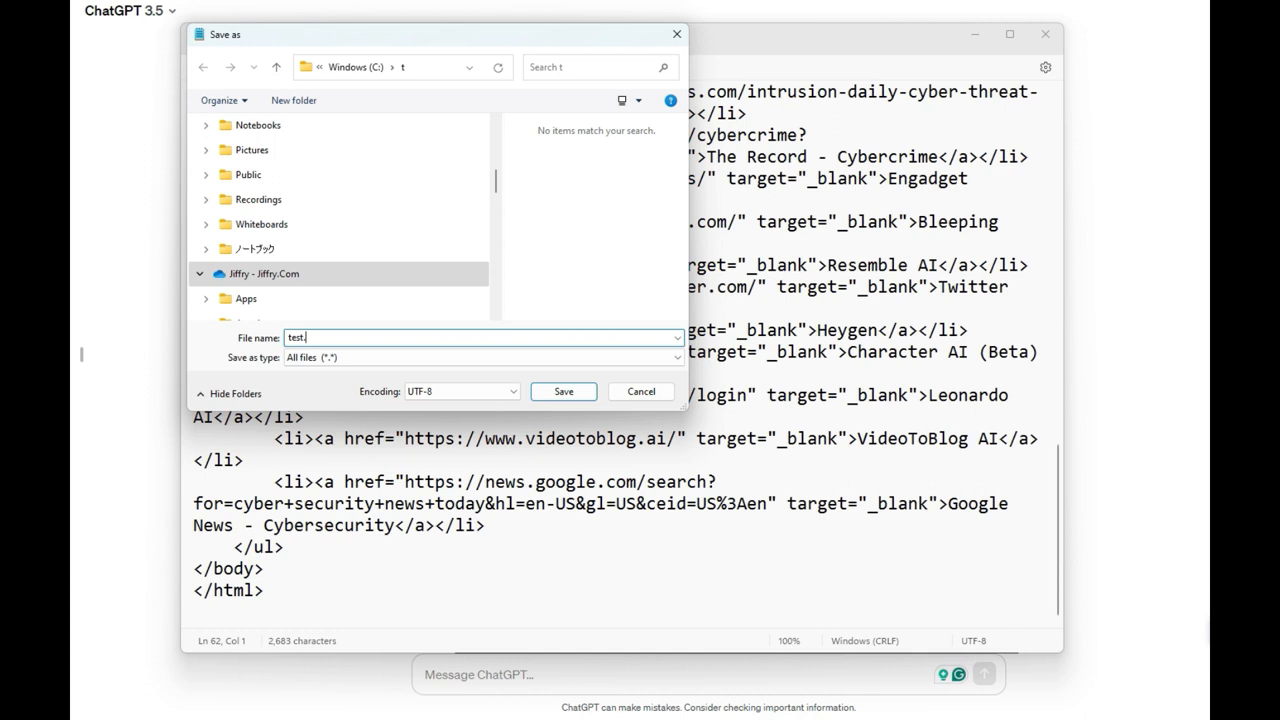
type(".html")
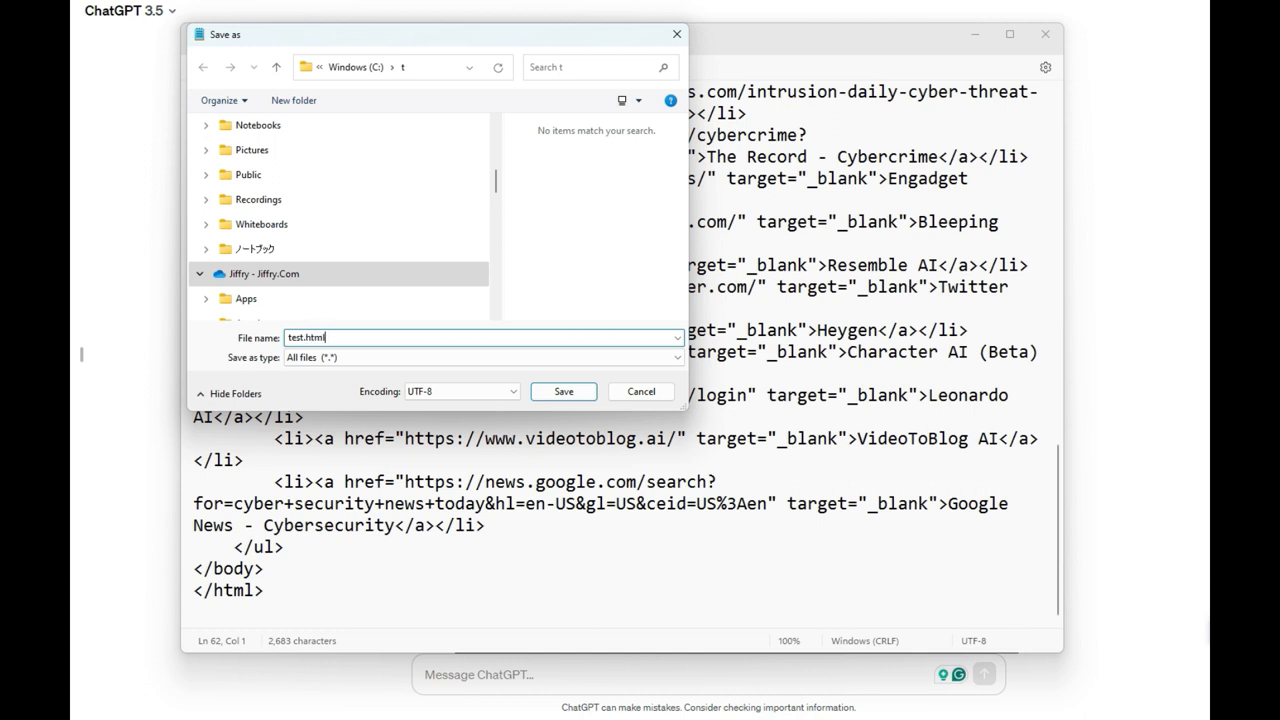
left_click(563, 391)
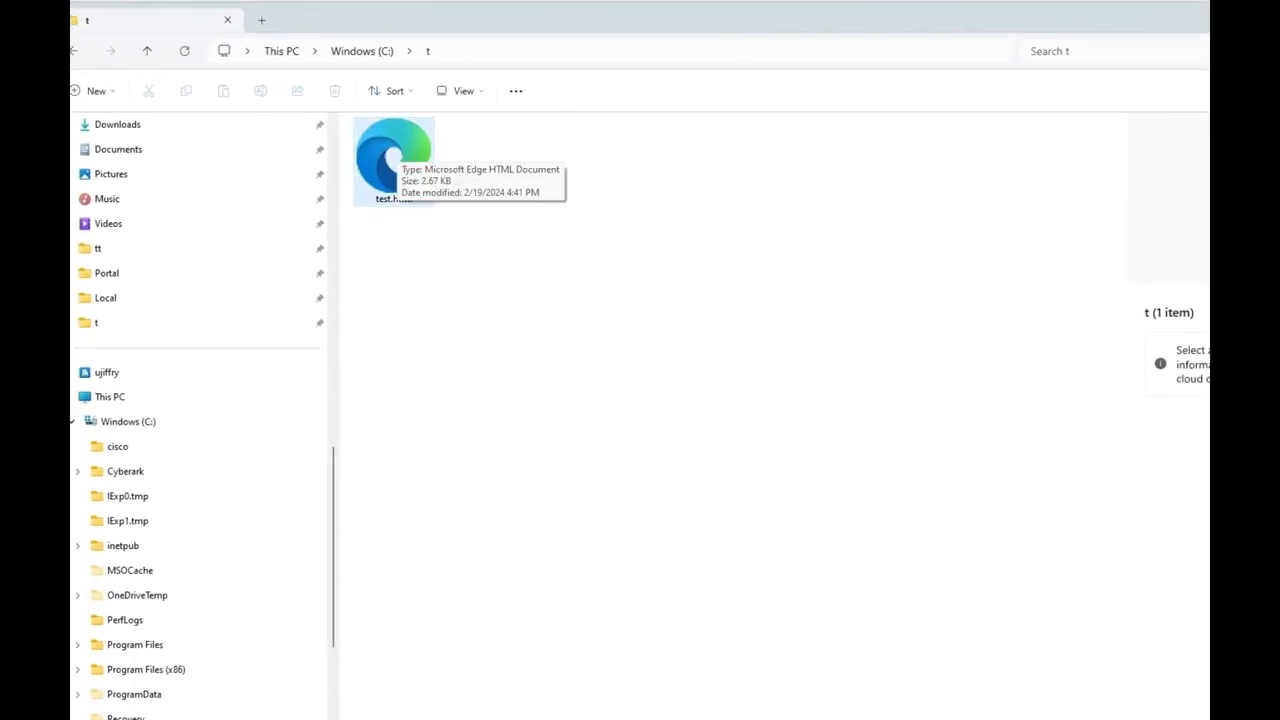
double_click(393, 160)
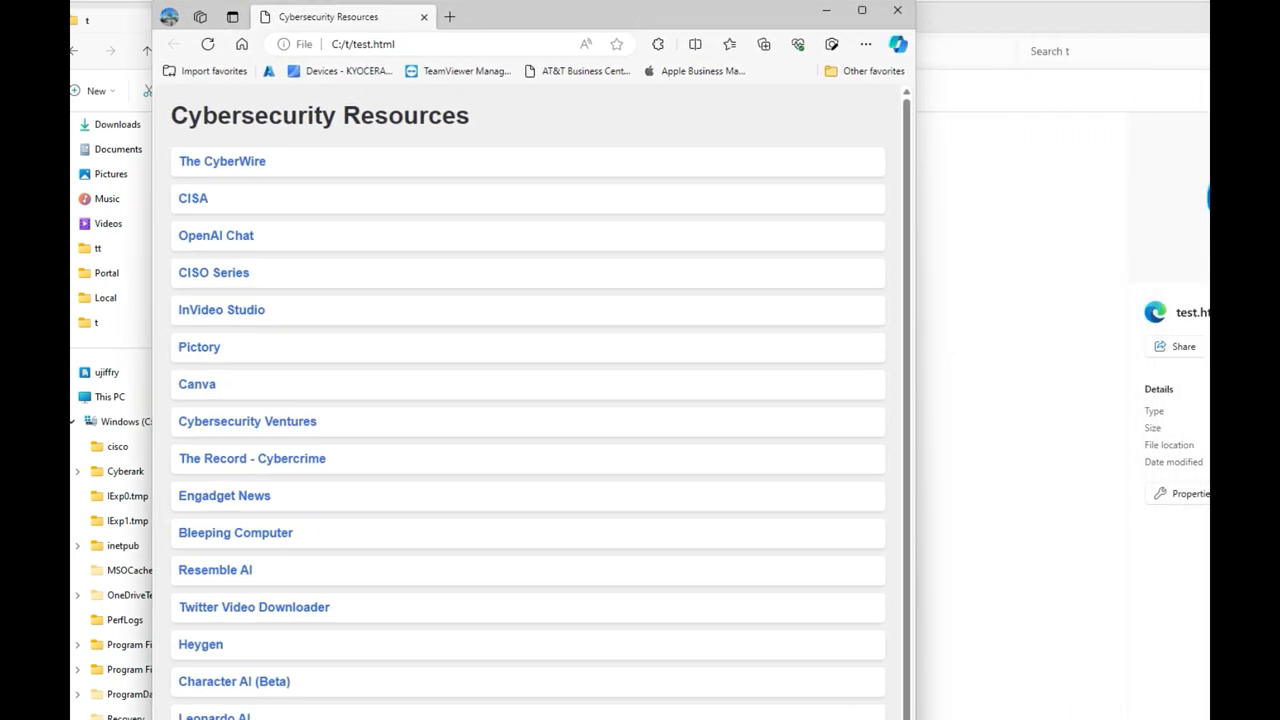
Test The CyberWire and Pictory links, then return to the Cybersecurity Resources page.
left_click(861, 10)
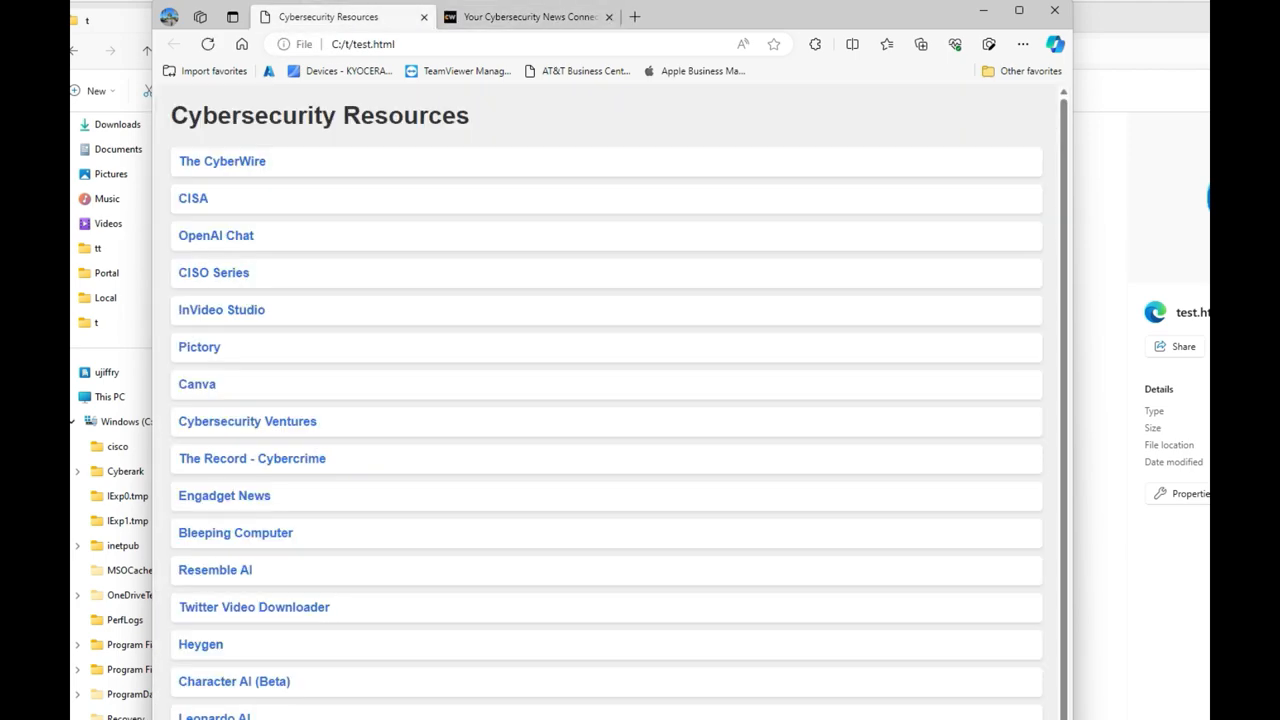
left_click(199, 346)
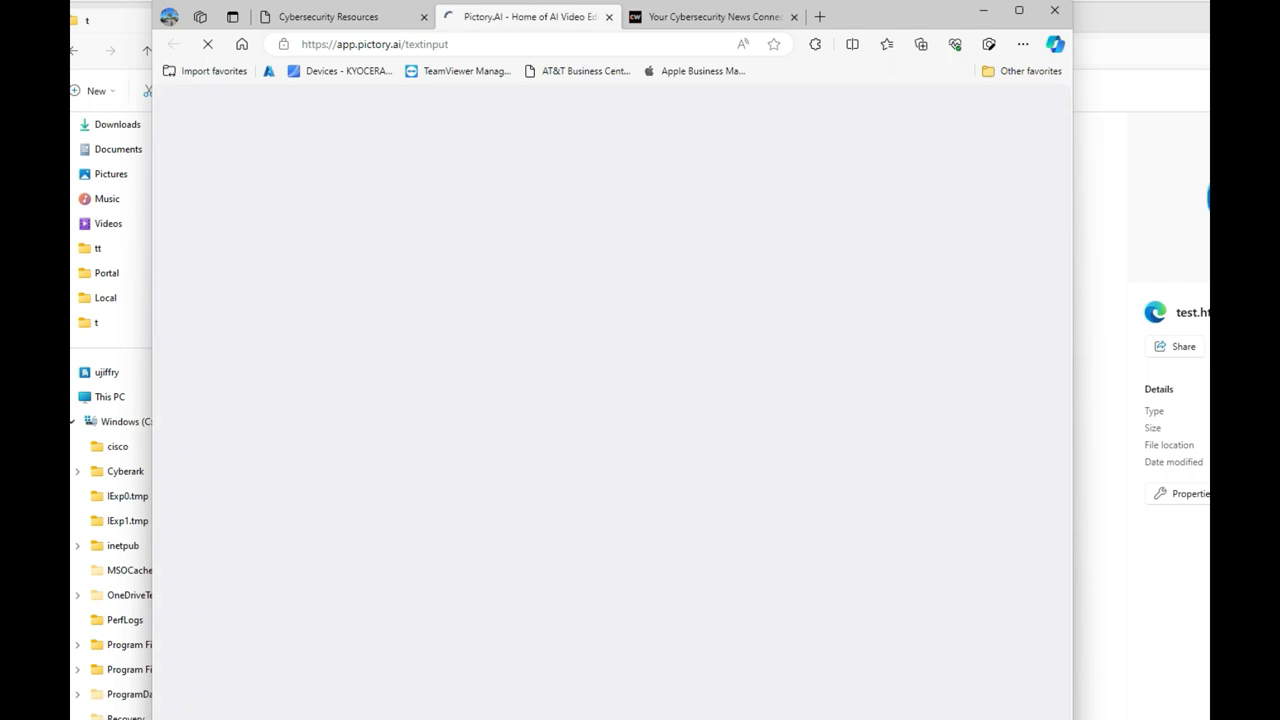
left_click(340, 16)
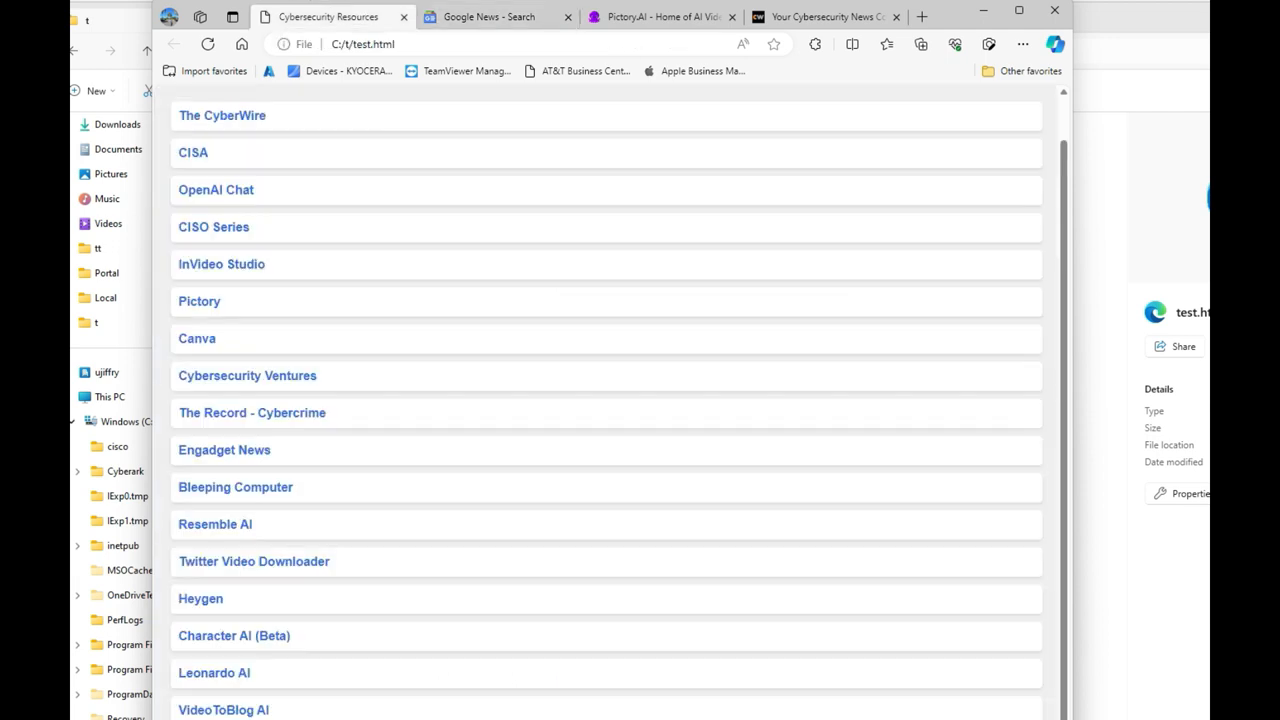
mouse_move(921, 16)
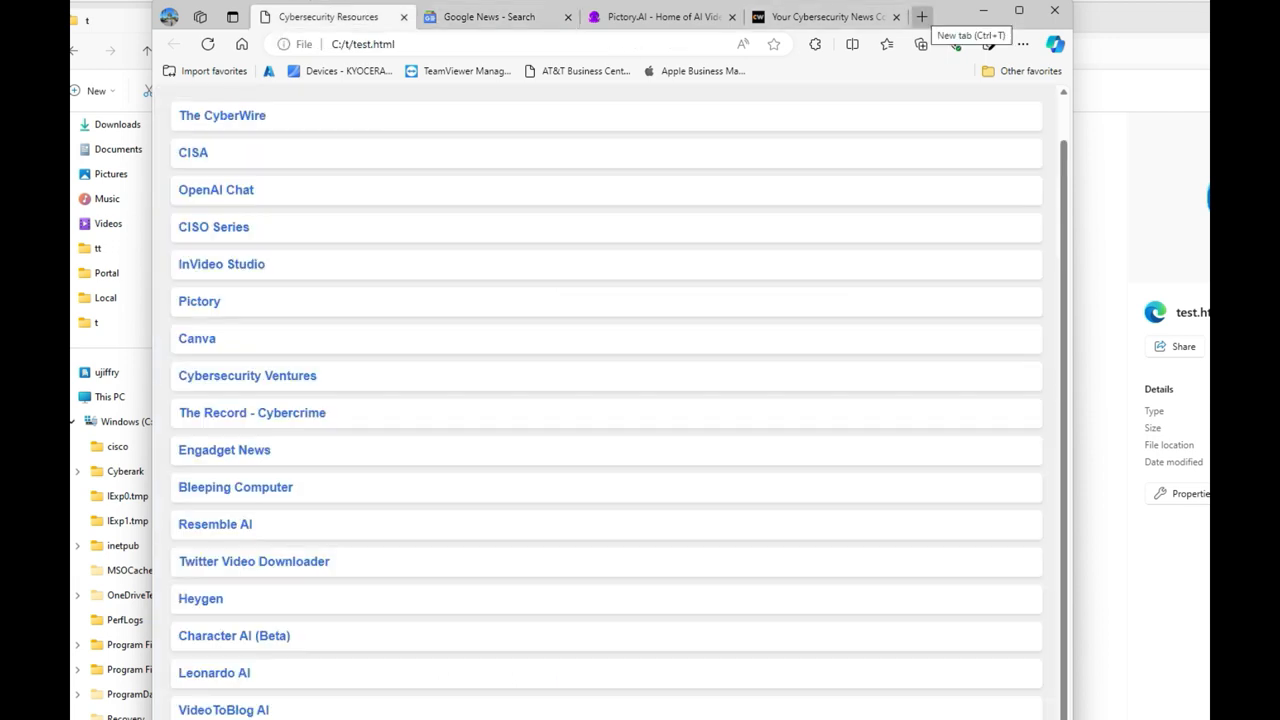